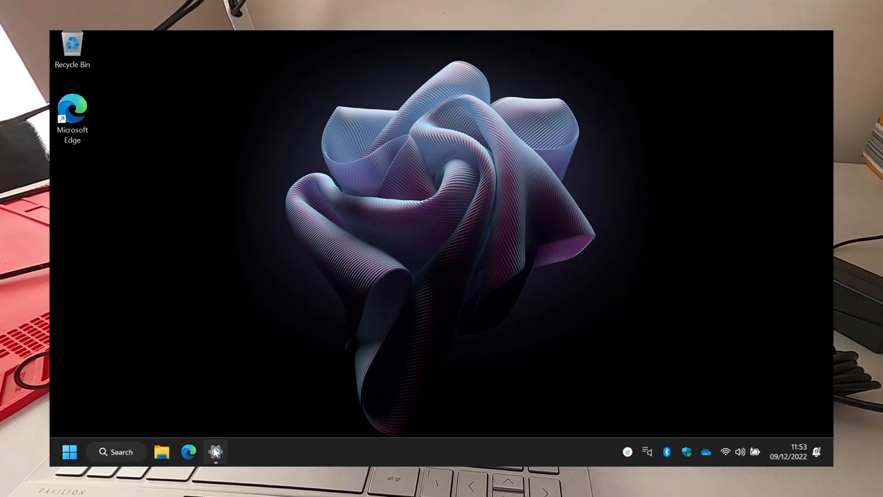
# Step: View the failed Realtek and Intel driver updates and attempt Download & install all
pyautogui.click(215, 453)
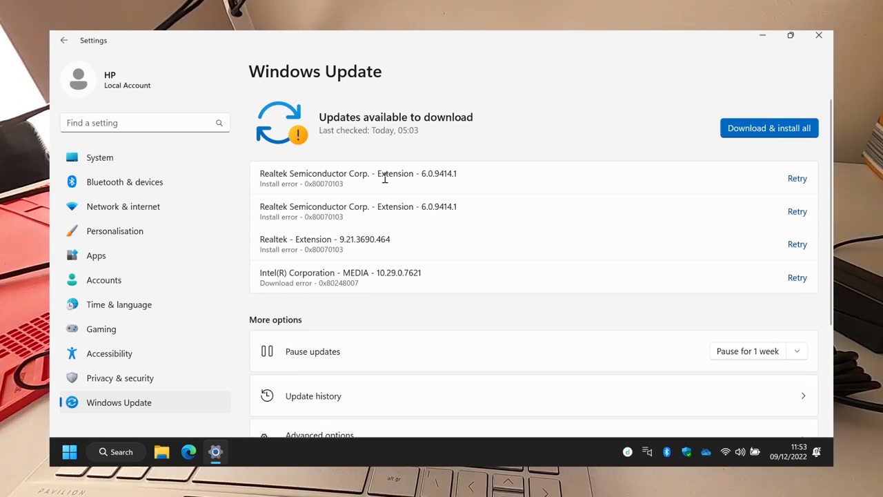
pyautogui.moveTo(346, 273)
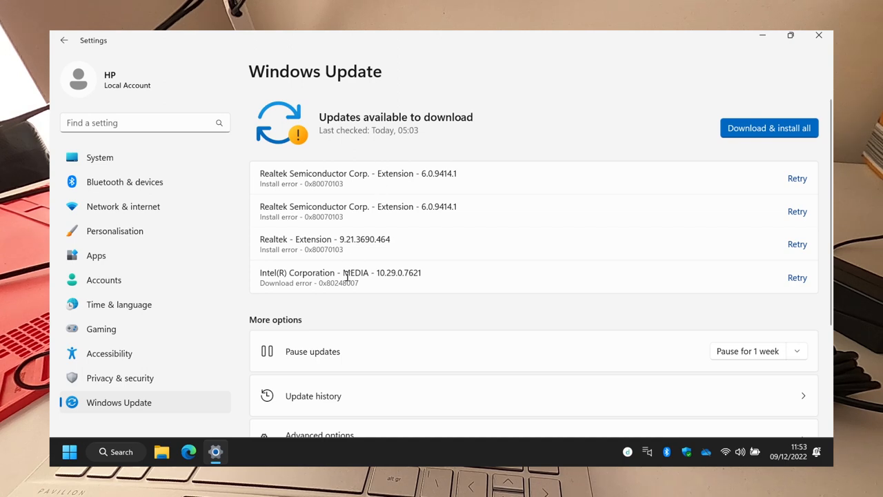
pyautogui.moveTo(770, 119)
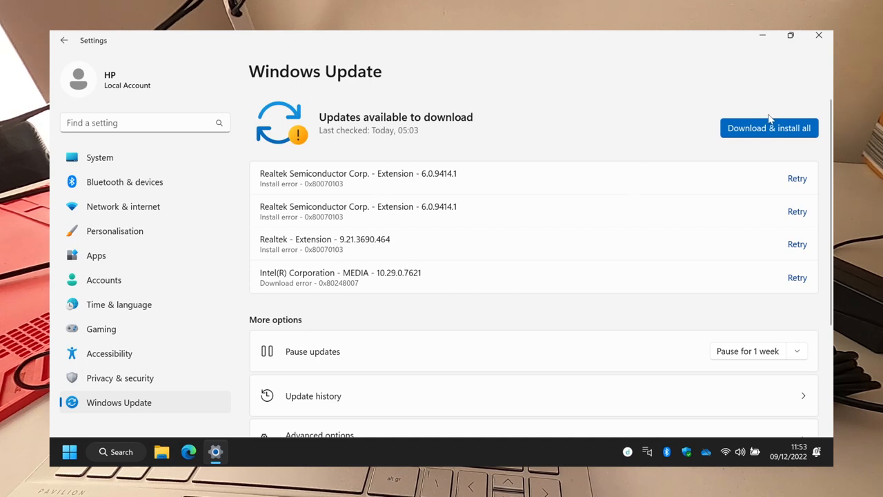
pyautogui.click(768, 127)
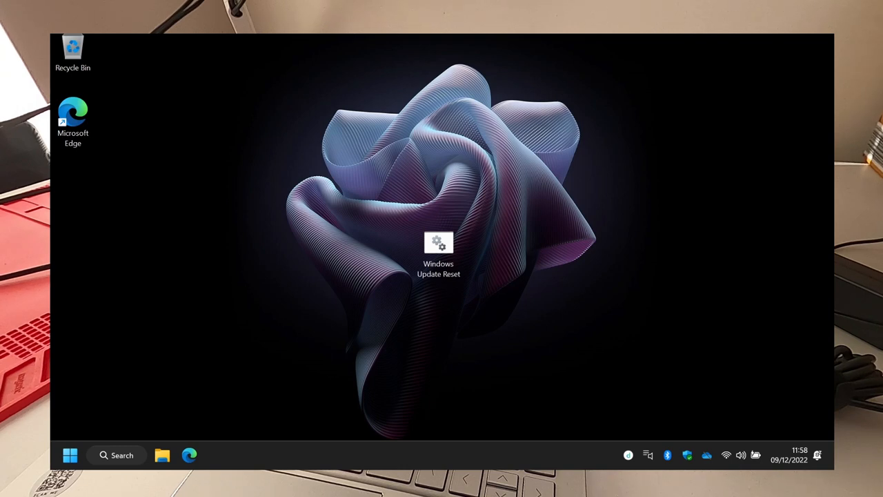
pyautogui.moveTo(424, 305)
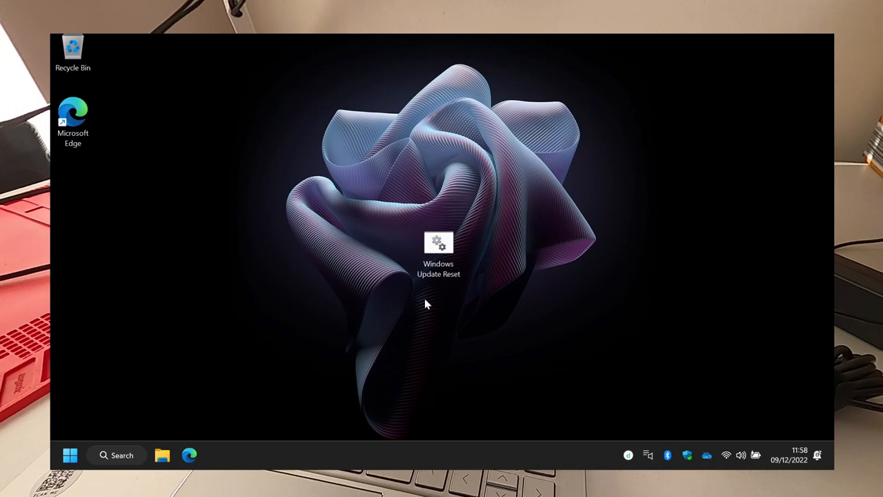
# Step: Run the Windows Update Reset script as administrator, approving the User Account Control prompt
pyautogui.rightClick(439, 248)
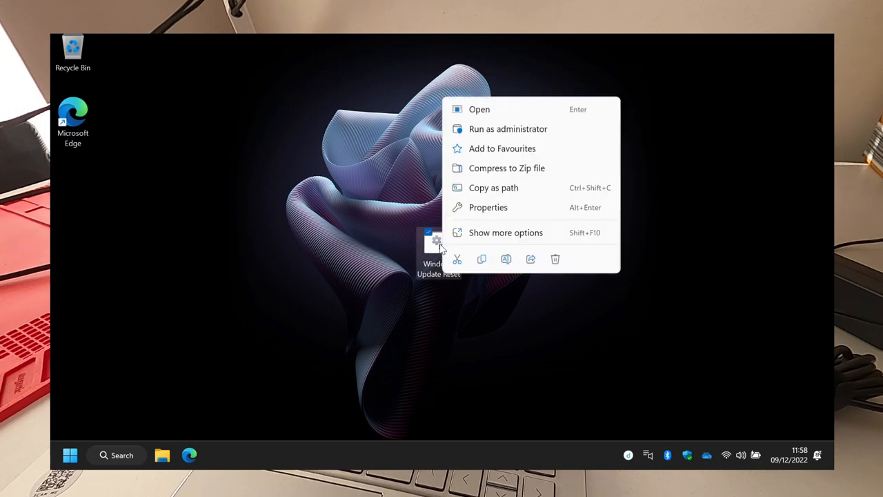
pyautogui.click(508, 130)
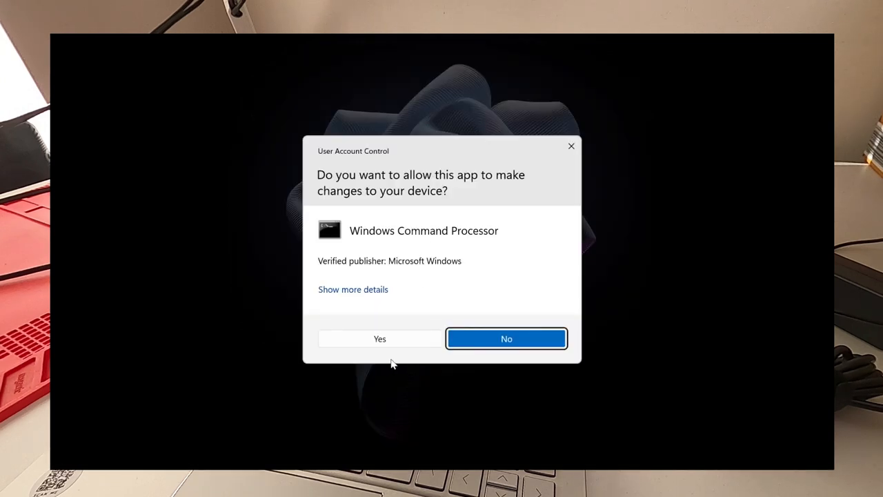
pyautogui.click(379, 338)
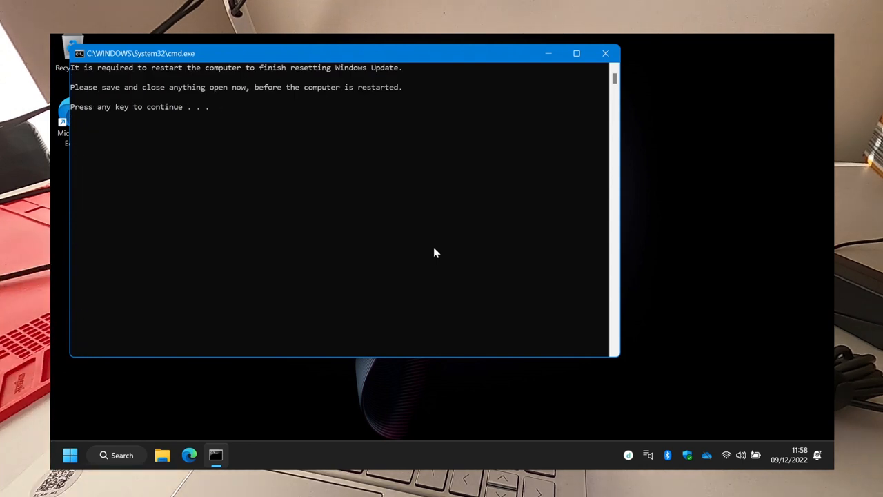
# Step: Acknowledge both 'Press any key to continue' prompts so the script restarts the computer
pyautogui.press('enter')
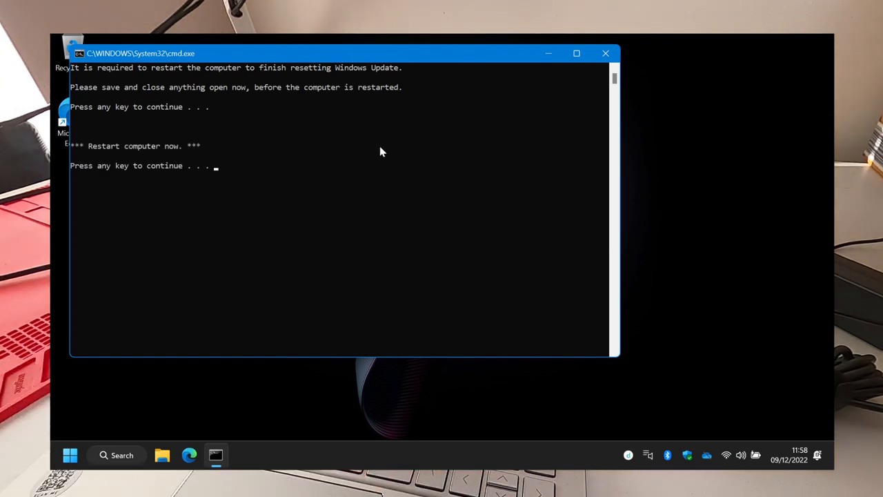
pyautogui.press('enter')
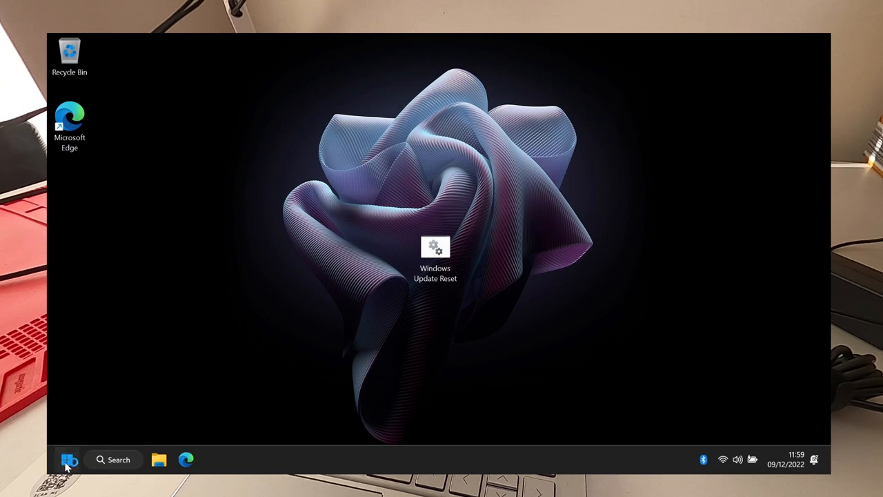
# Step: Download & install, then Retry all until Windows Update shows 'You're up to date', and close Settings
pyautogui.doubleClick(436, 251)
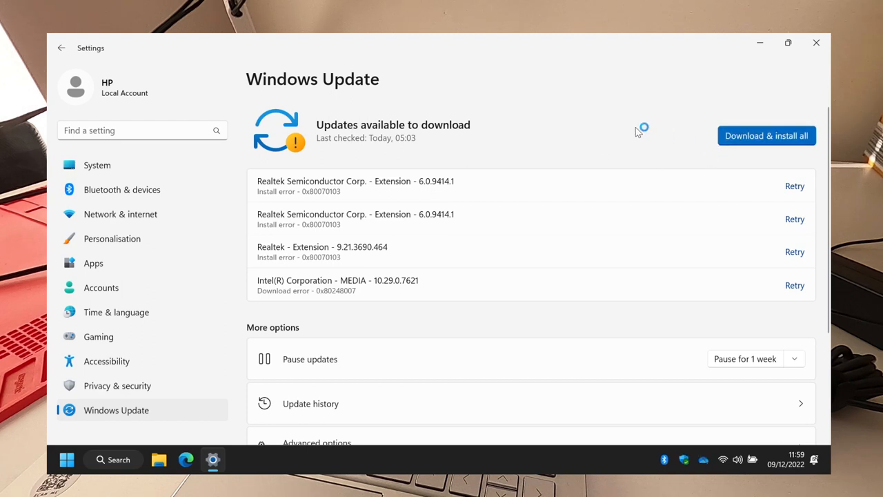
pyautogui.click(765, 136)
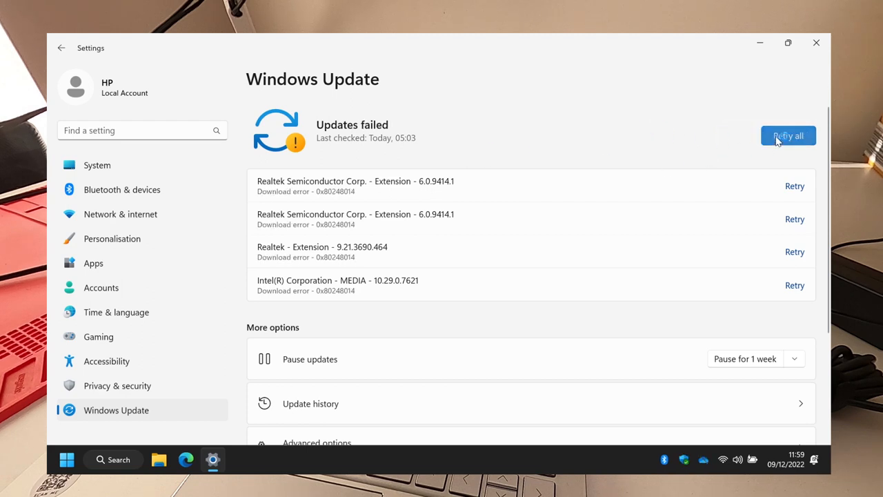
pyautogui.click(788, 135)
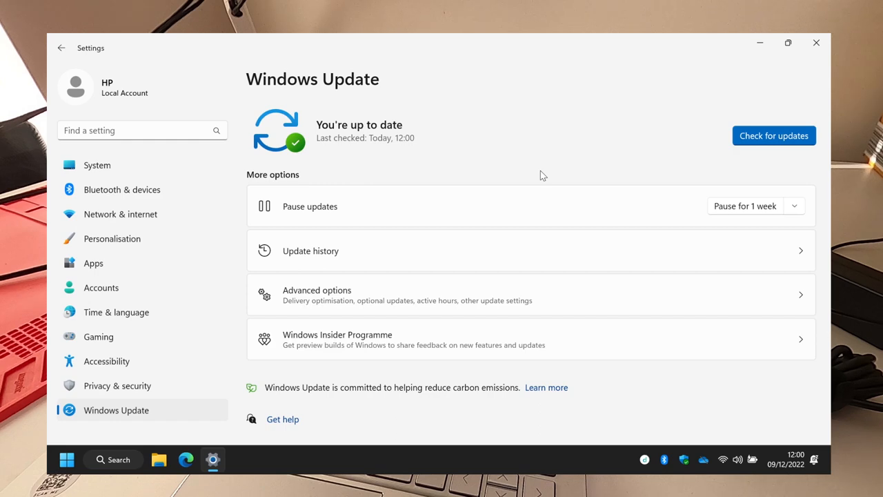
pyautogui.click(772, 135)
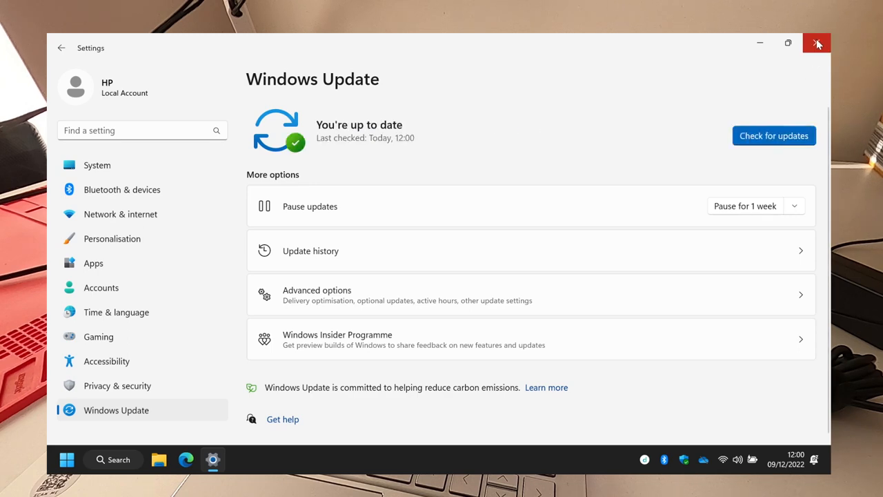
pyautogui.click(817, 42)
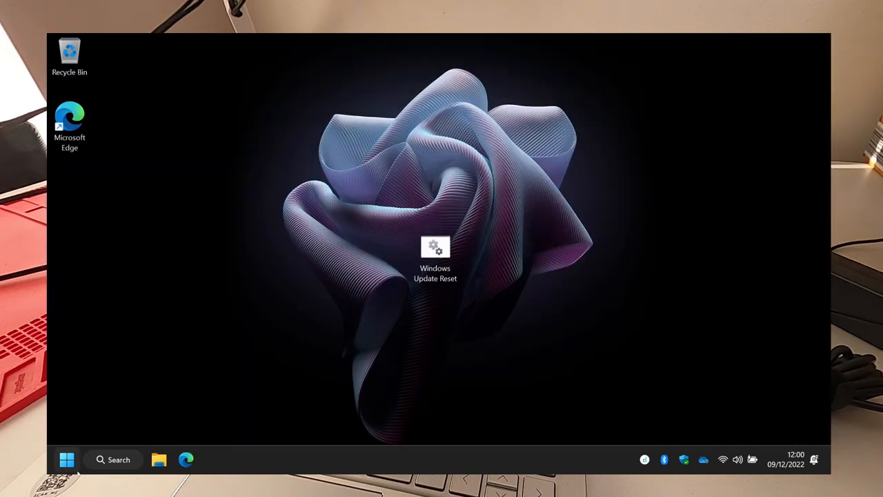
# Step: Restart the computer from the Start menu's power options
pyautogui.click(66, 460)
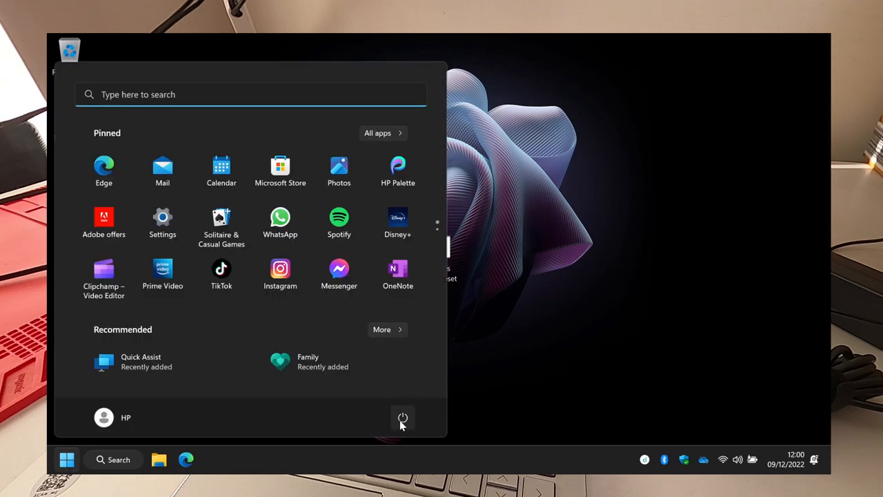
pyautogui.click(403, 417)
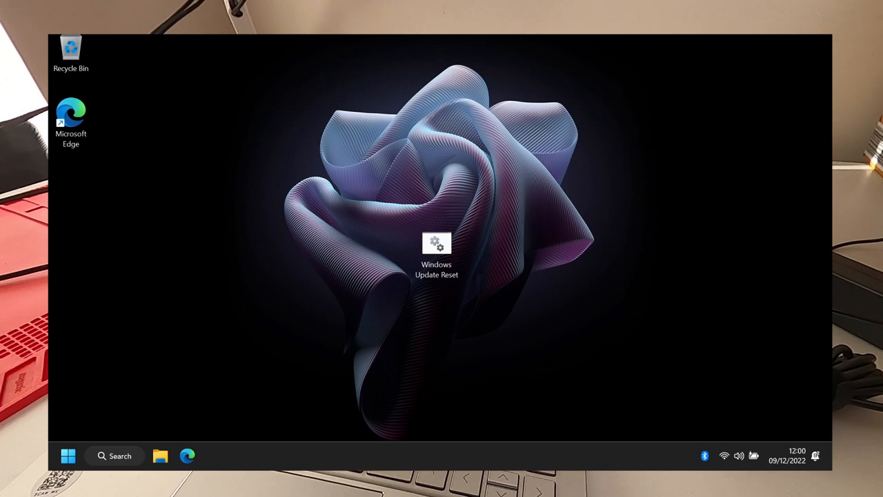
pyautogui.moveTo(69, 455)
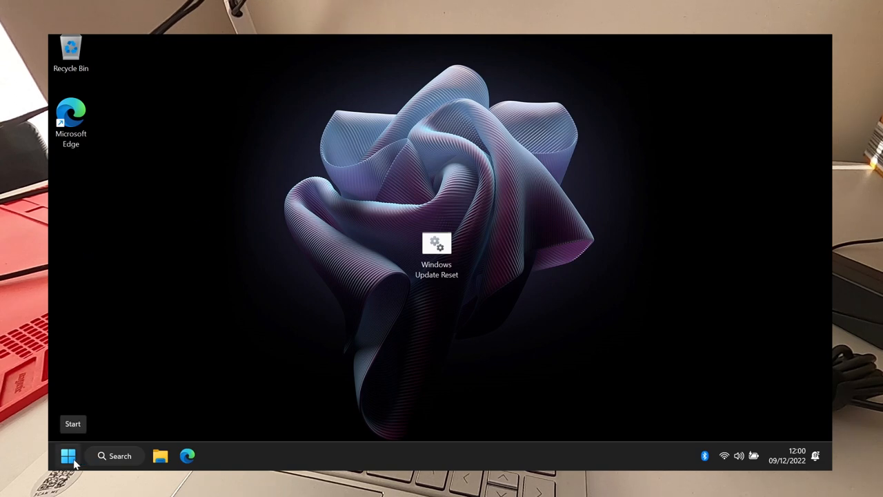
# Step: After the reboot, bring Settings back up from the Start button's Win+X menu
pyautogui.click(68, 455)
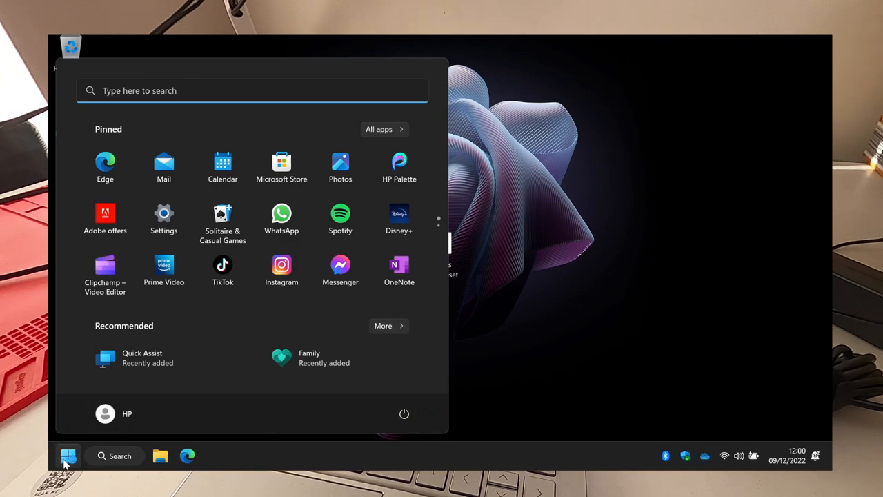
pyautogui.rightClick(68, 455)
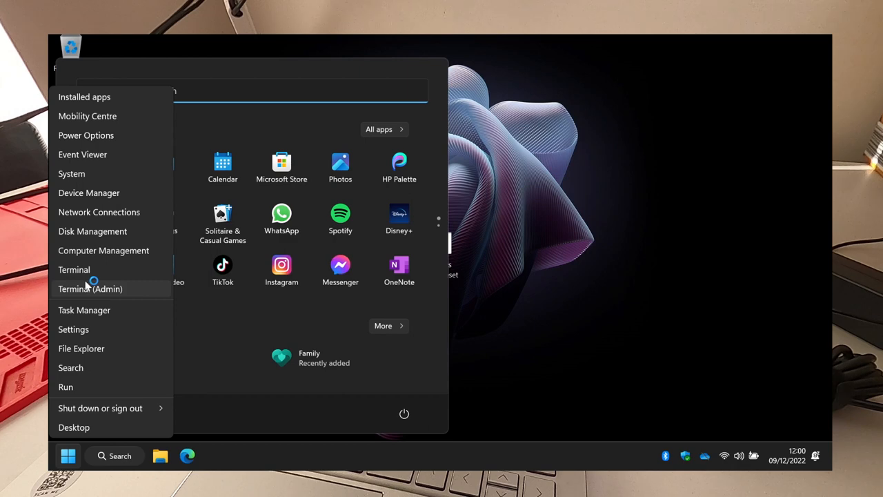
pyautogui.moveTo(95, 260)
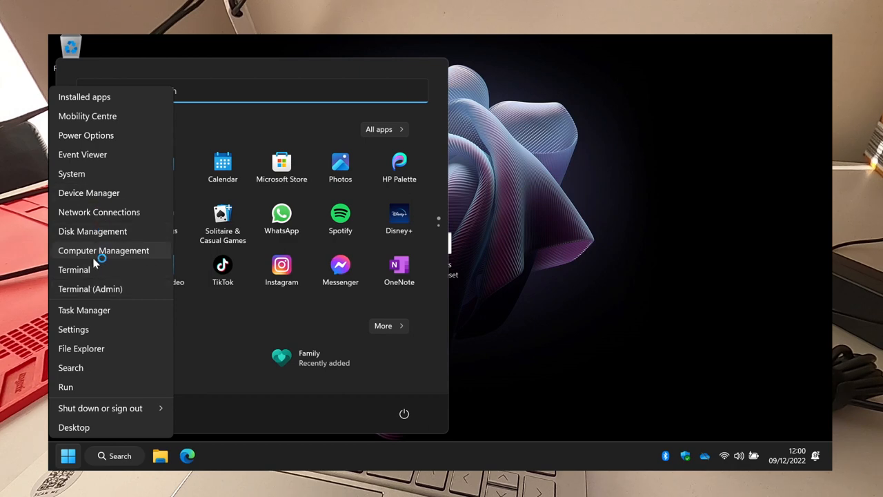
pyautogui.click(73, 328)
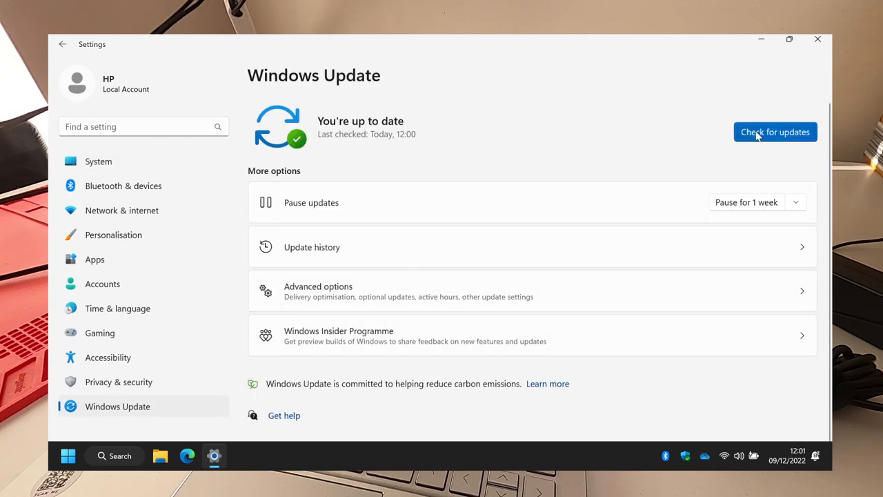
# Step: Check for updates (still up to date), scroll through Advanced options, then return to the desktop script
pyautogui.click(775, 133)
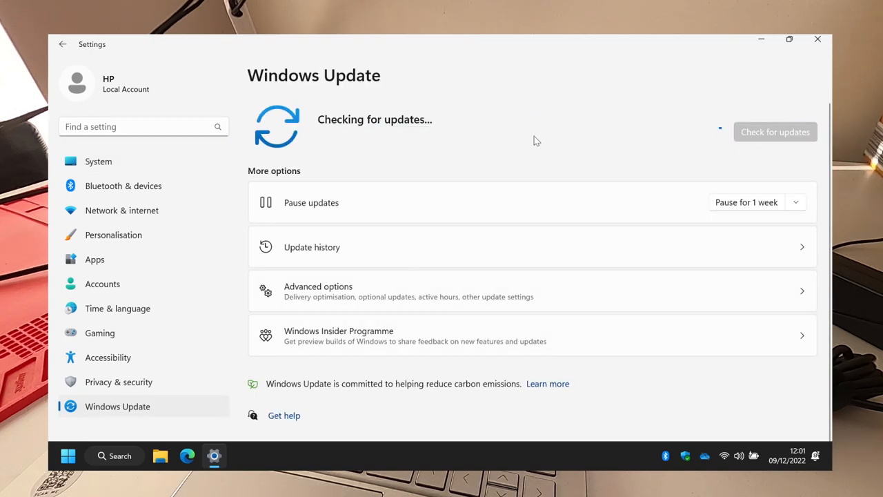
pyautogui.moveTo(527, 156)
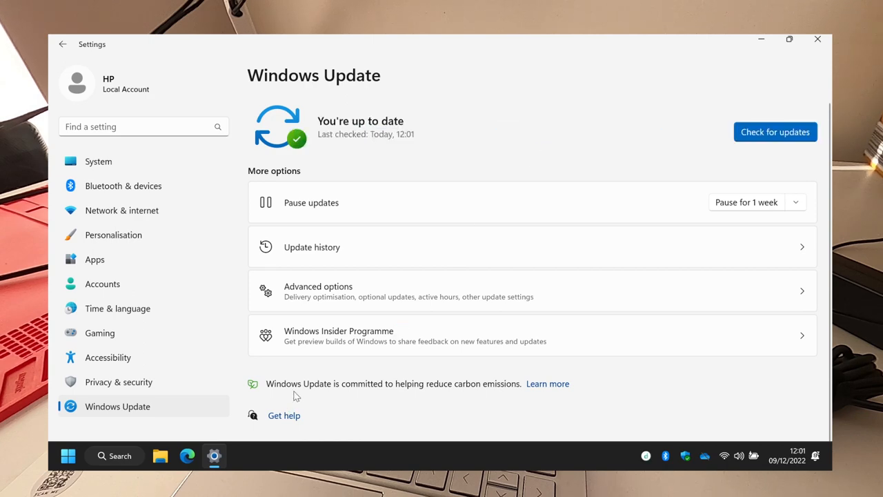
pyautogui.click(317, 290)
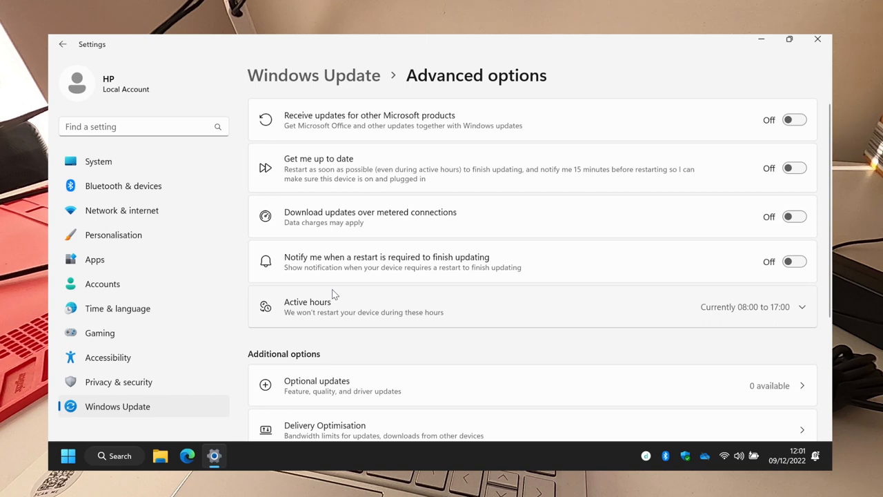
pyautogui.scroll(-3)
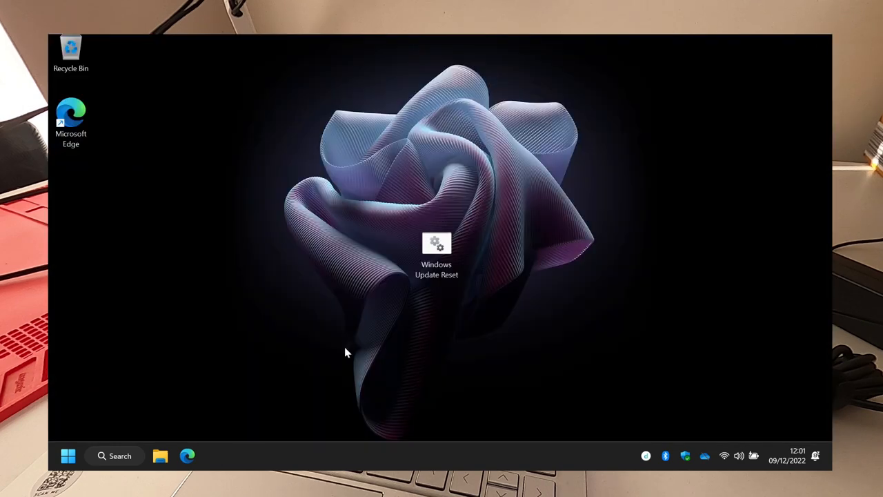
pyautogui.click(436, 251)
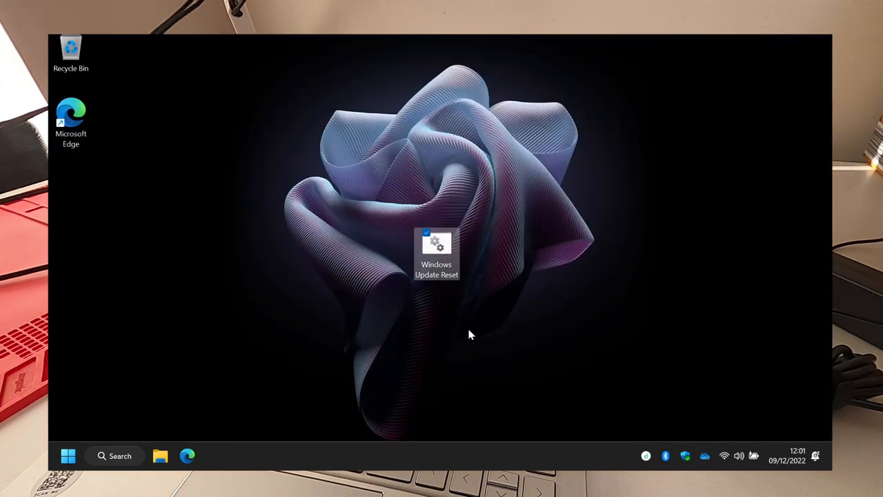